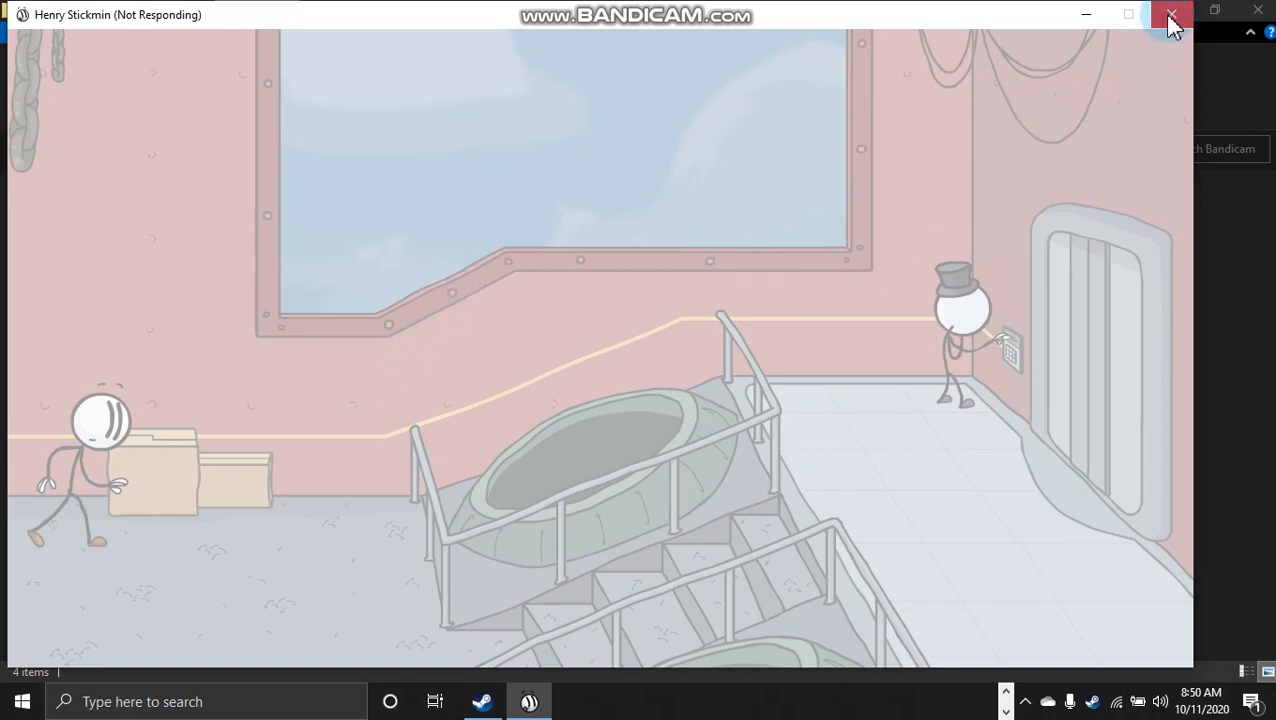
mouse_move(484, 700)
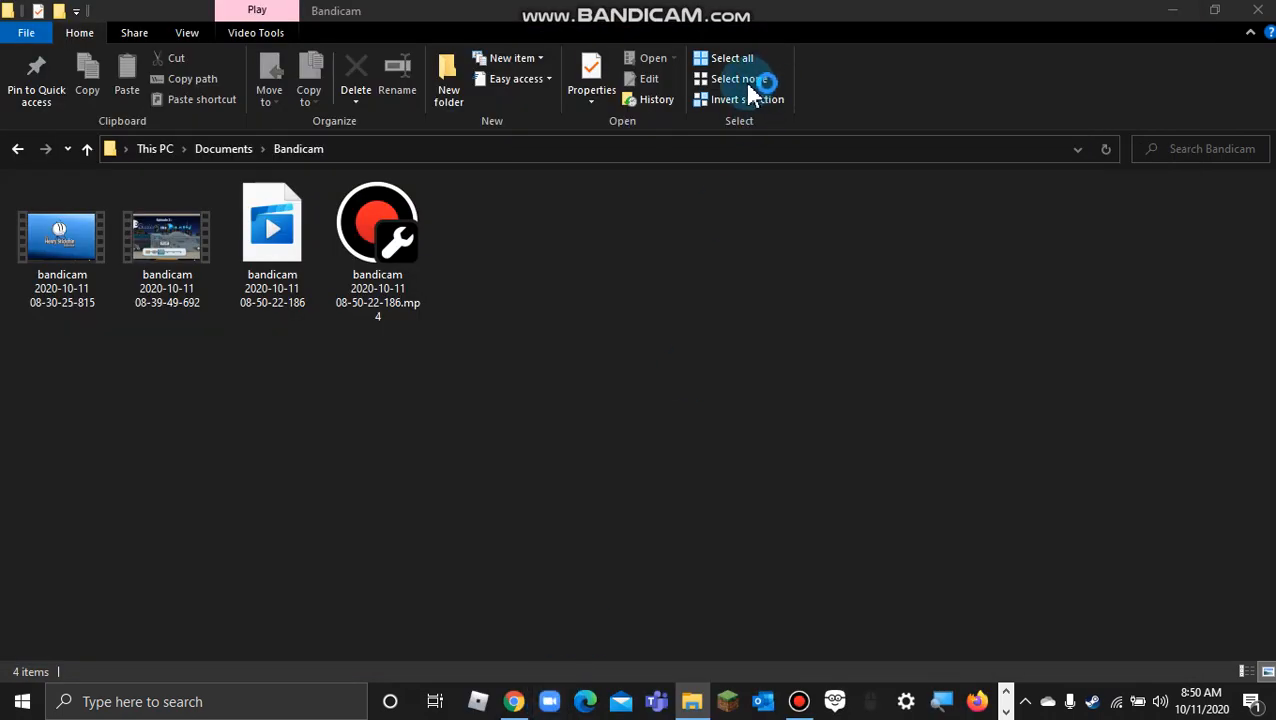
mouse_move(650, 128)
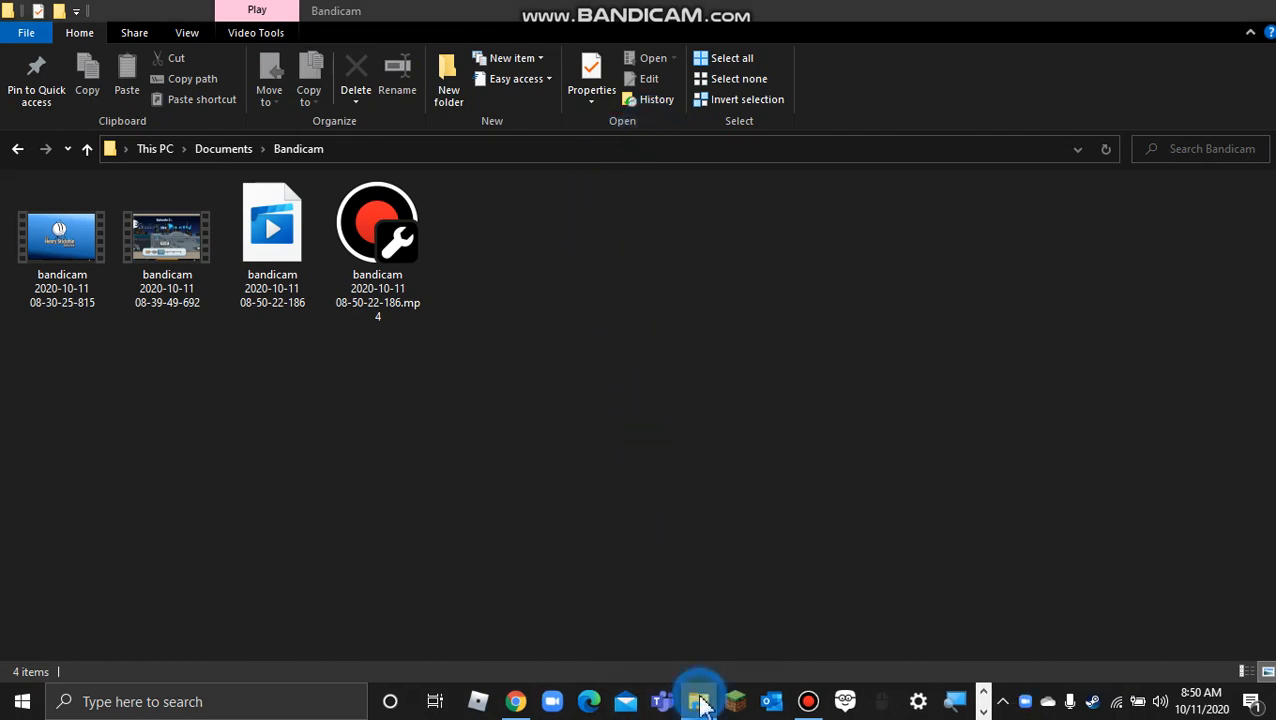
Minimize the Bandicam folder and Chrome windows and close Zoom, leaving the desktop shortcuts.
left_click(700, 700)
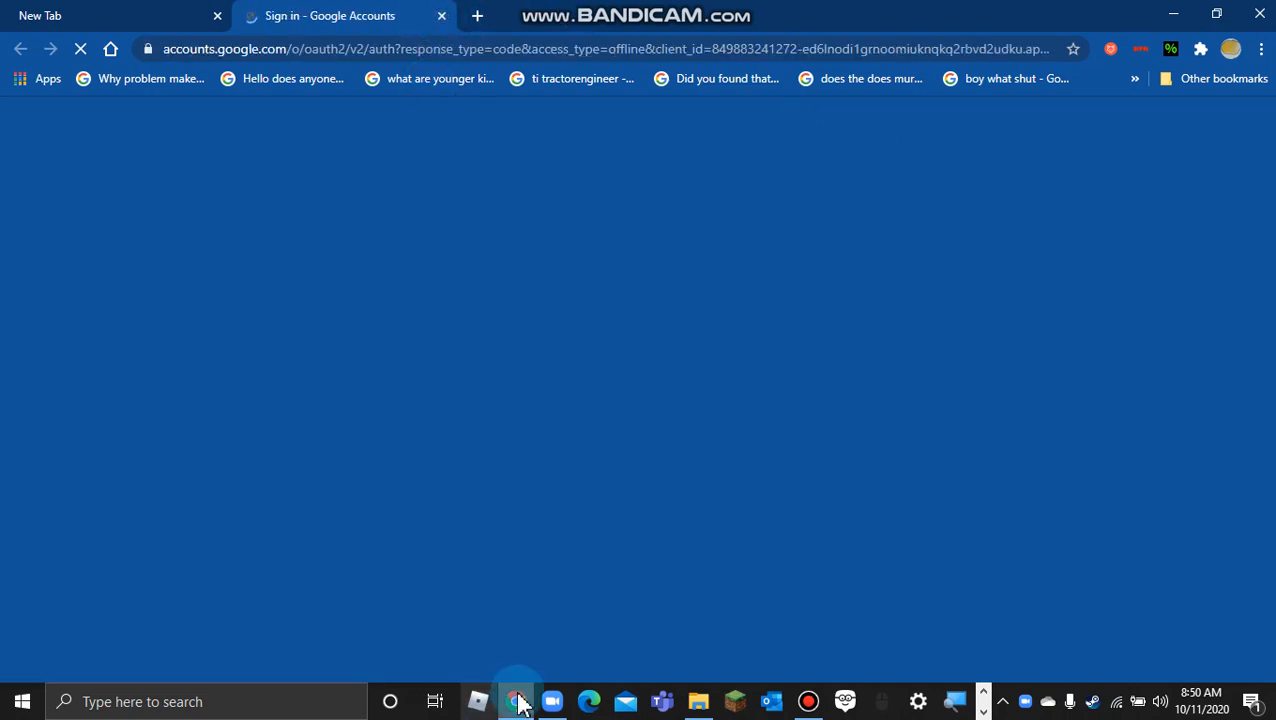
left_click(440, 16)
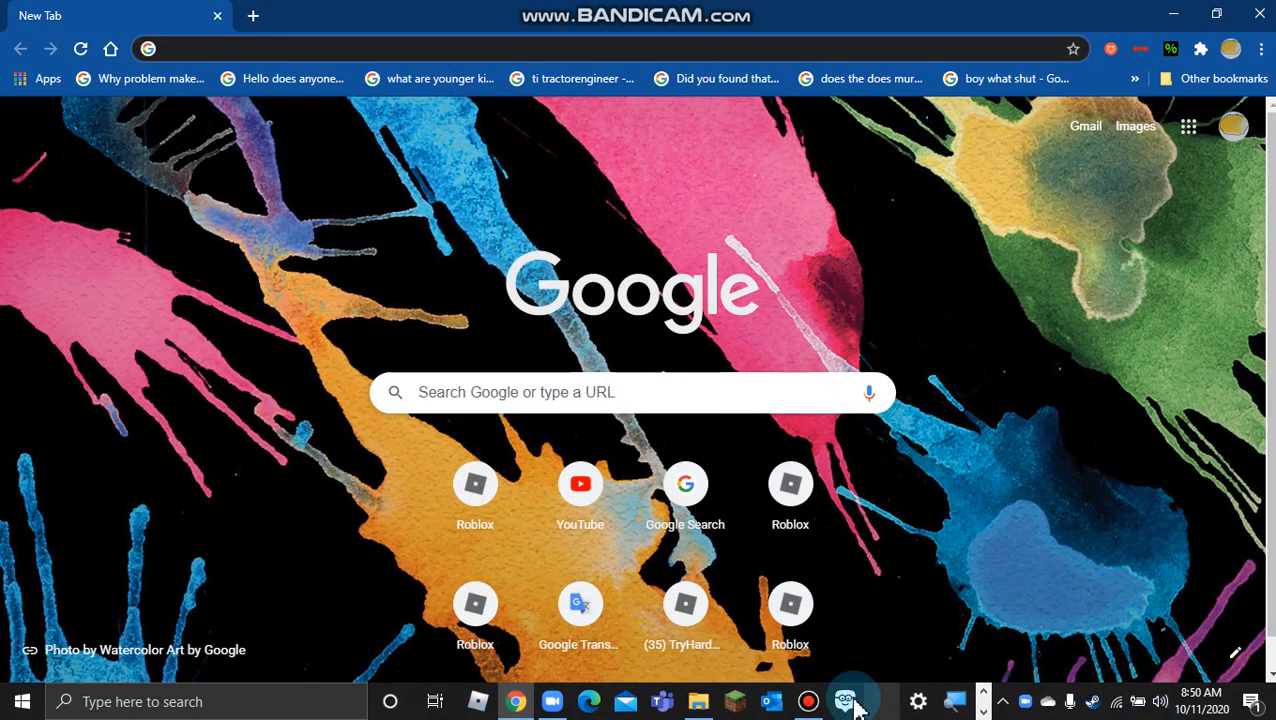
left_click(846, 700)
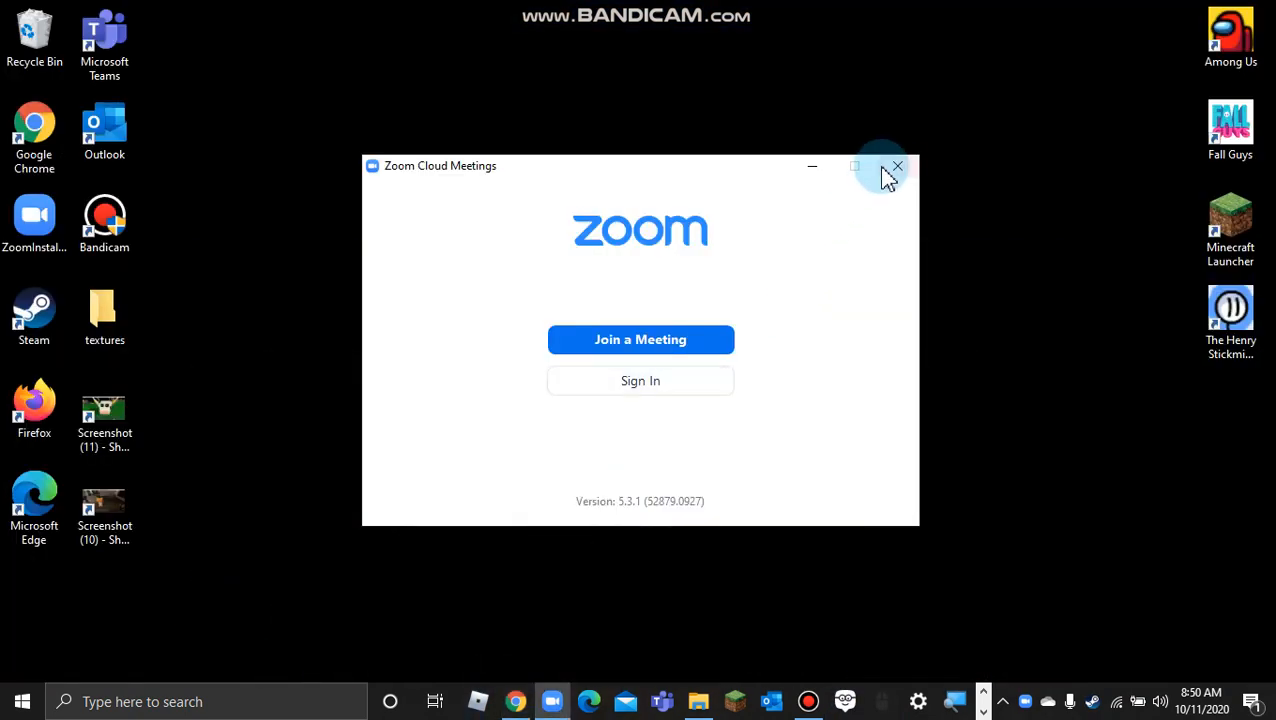
left_click(896, 166)
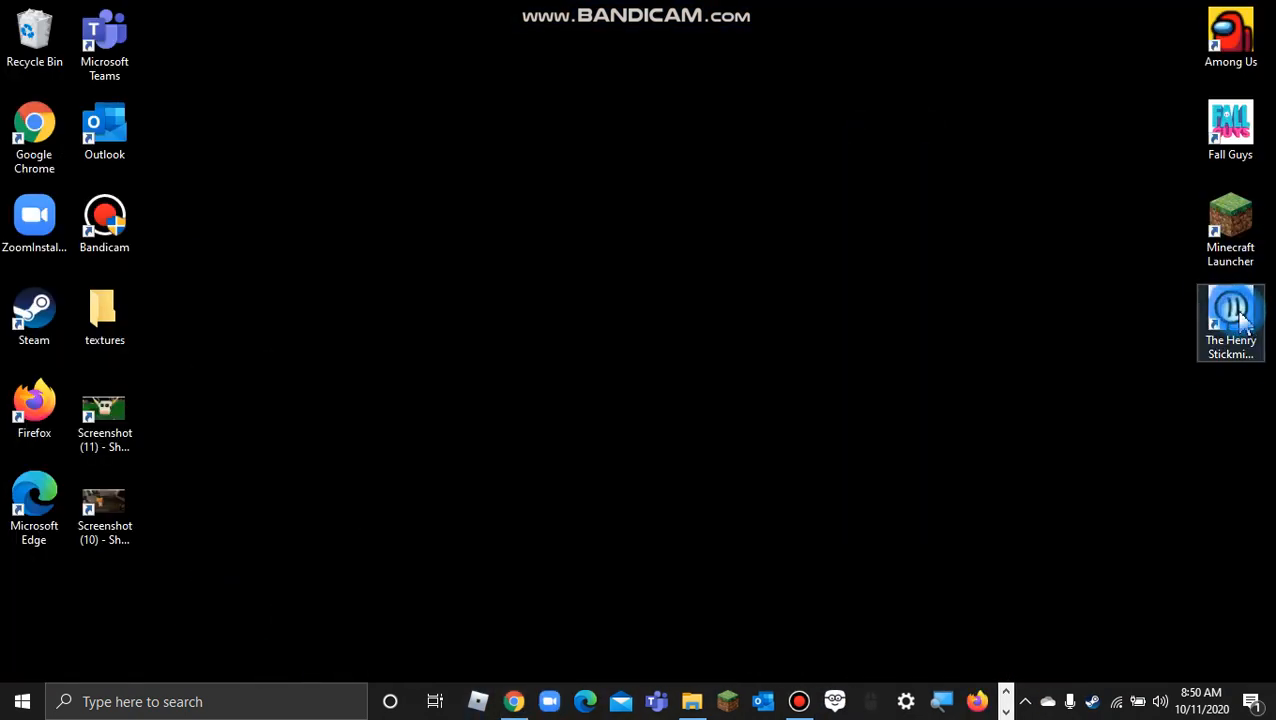
Launch the game and start Infiltrating the Airship, playing until the too-much-energy fail.
double_click(1230, 316)
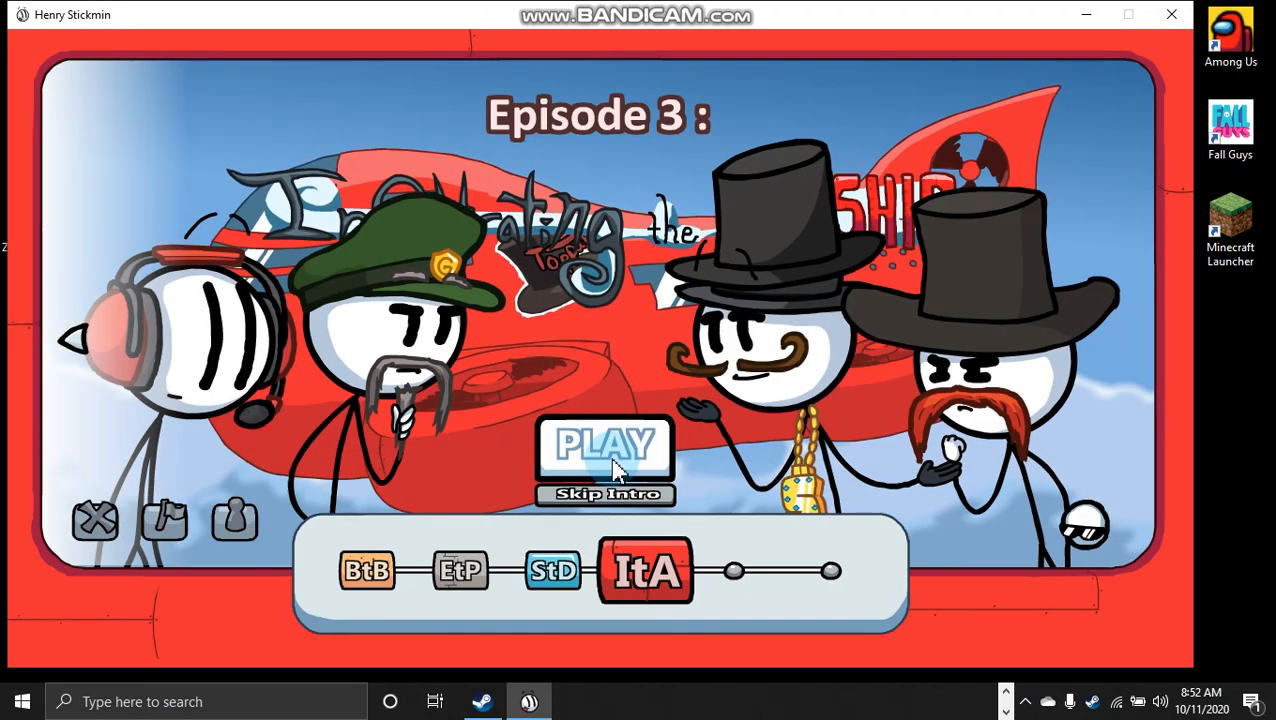
left_click(604, 444)
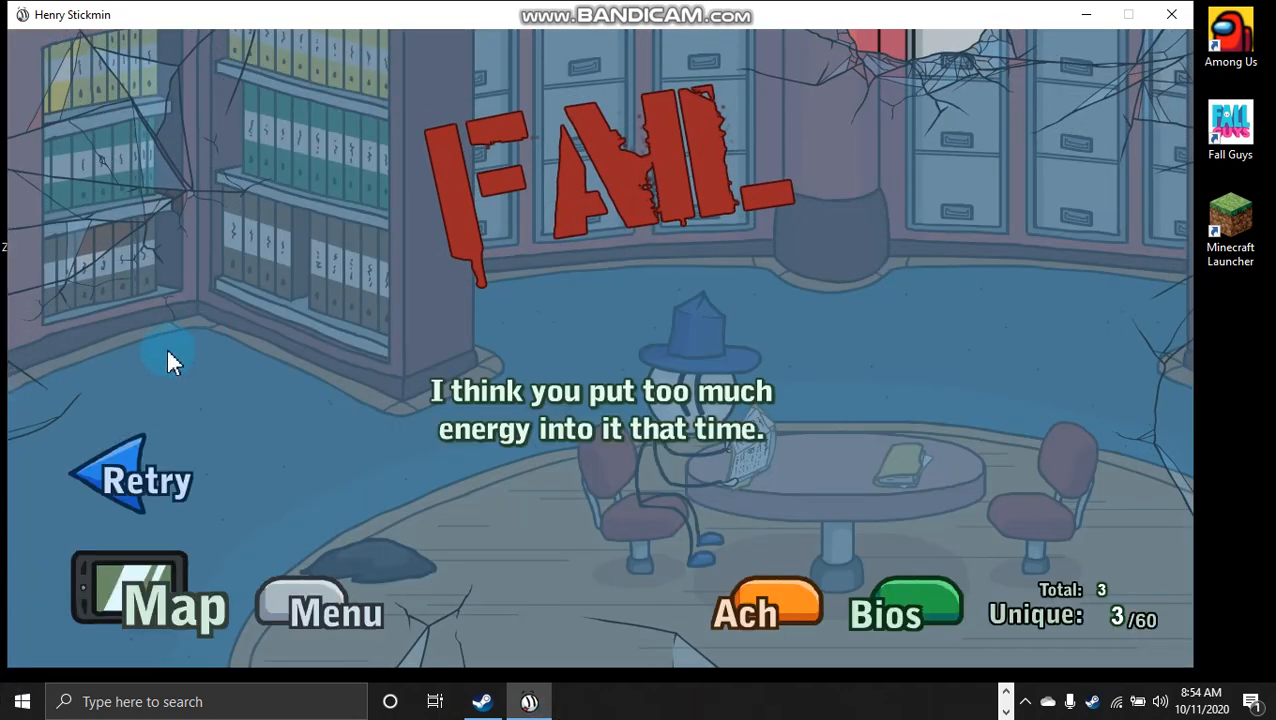
left_click(130, 476)
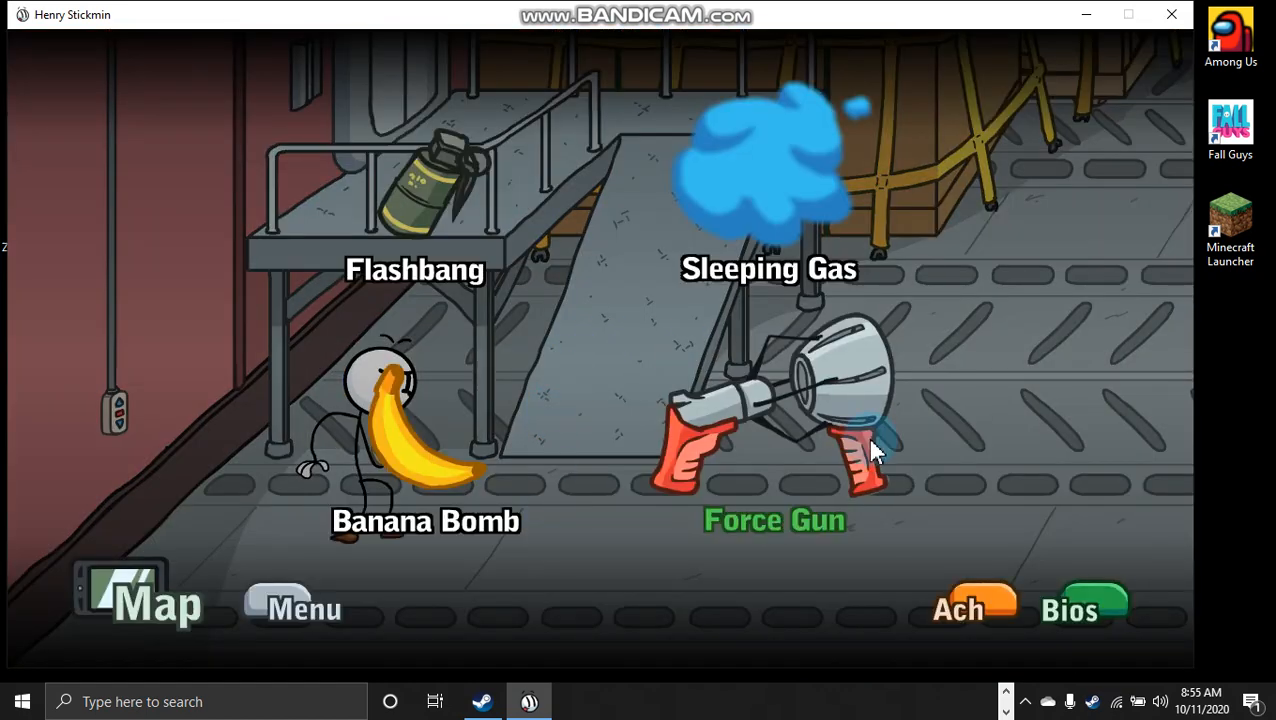
mouse_move(650, 370)
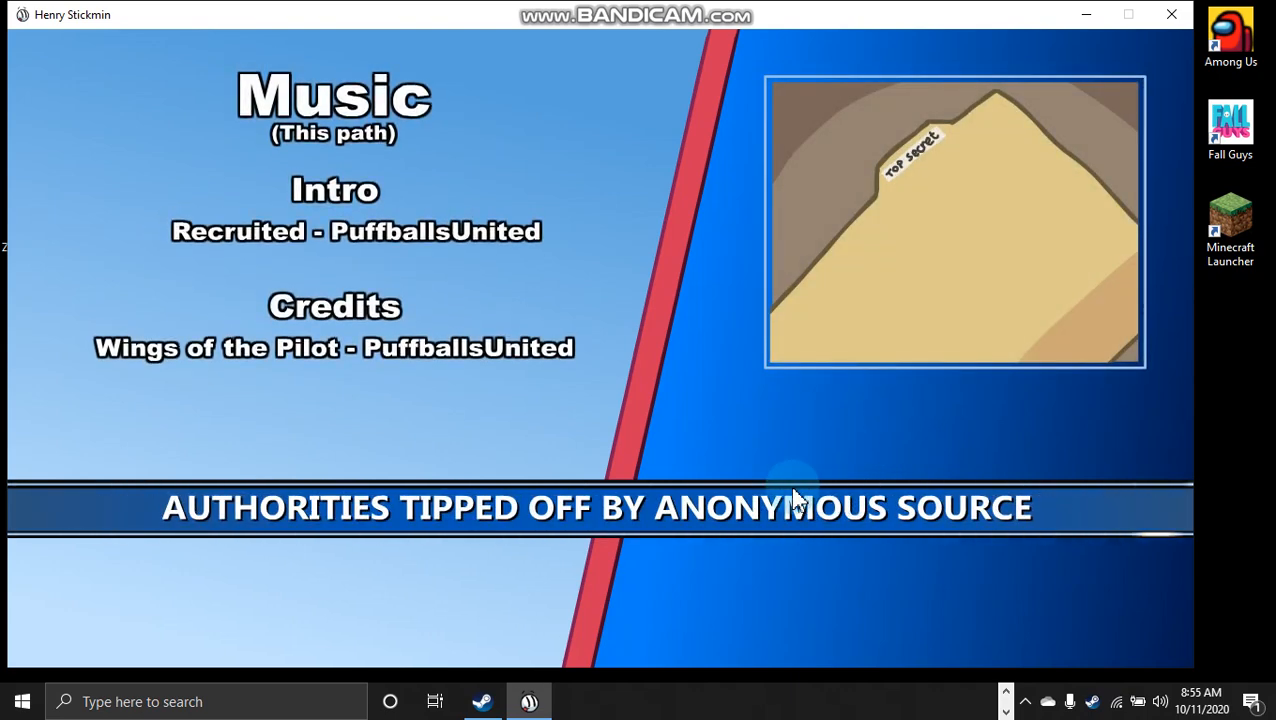
mouse_move(502, 568)
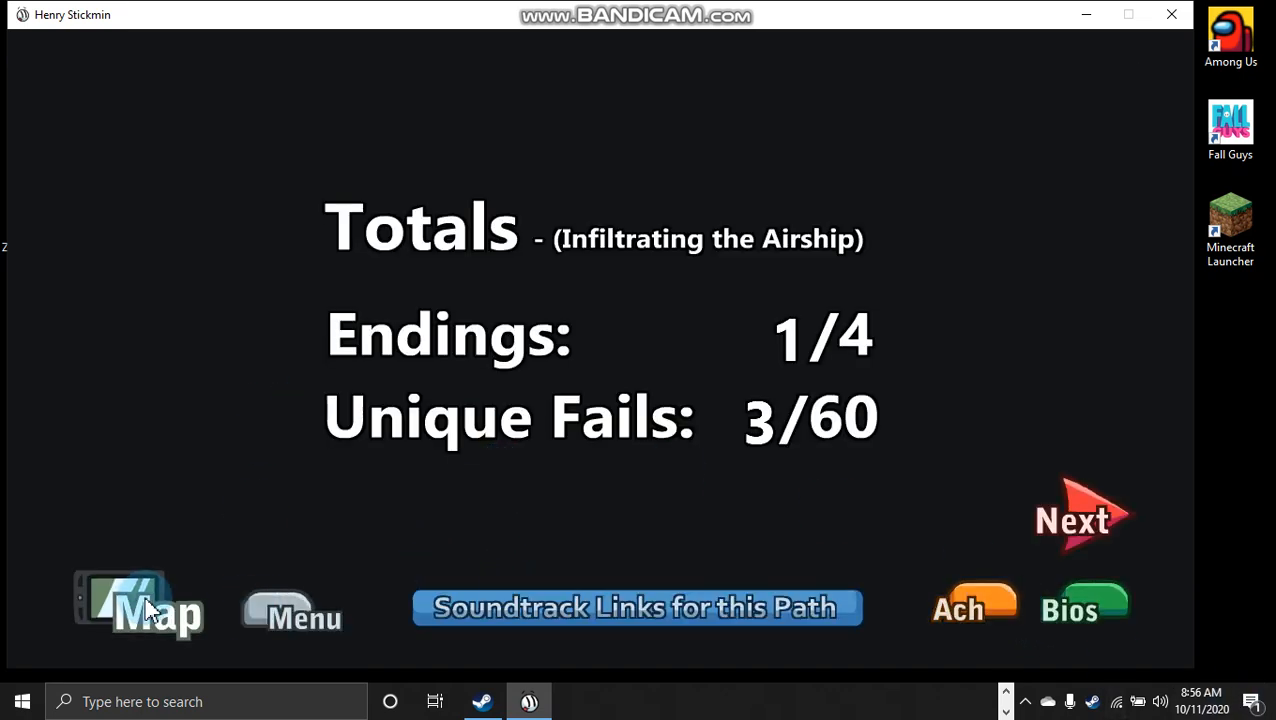
Return to the path map, take another route and choose Eject, hitting the quick-time-events fail.
left_click(138, 608)
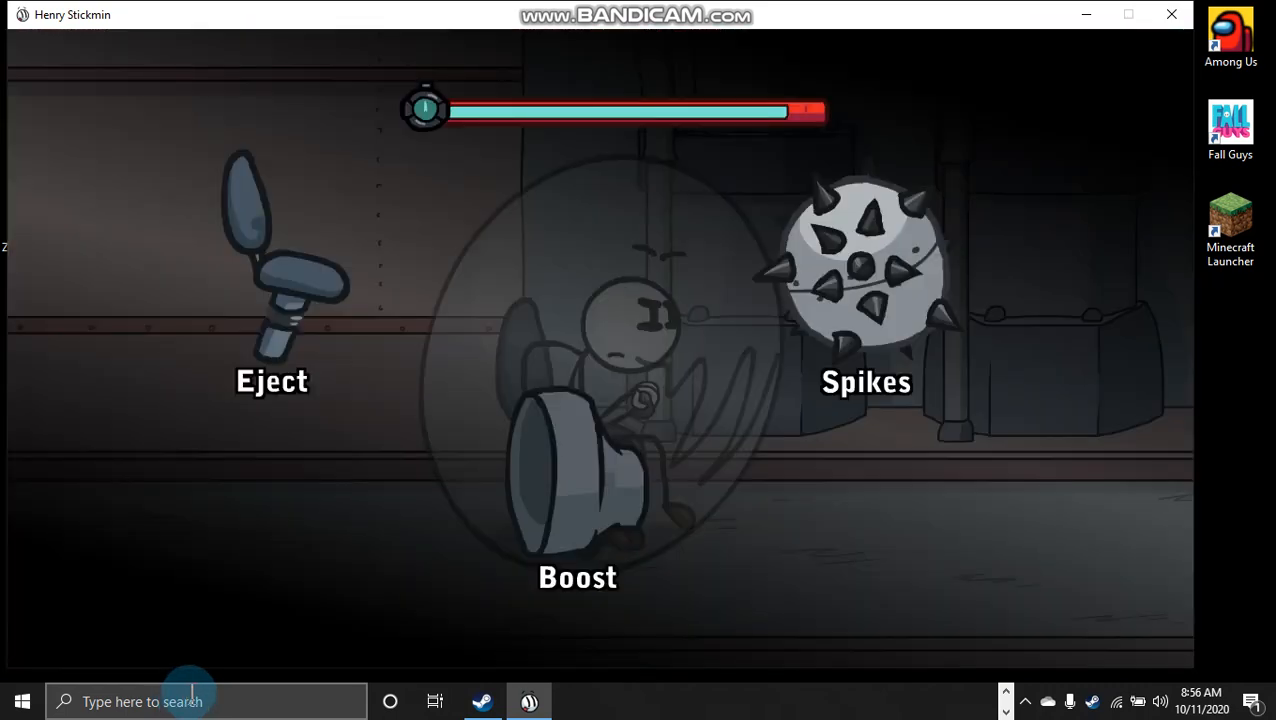
left_click(272, 330)
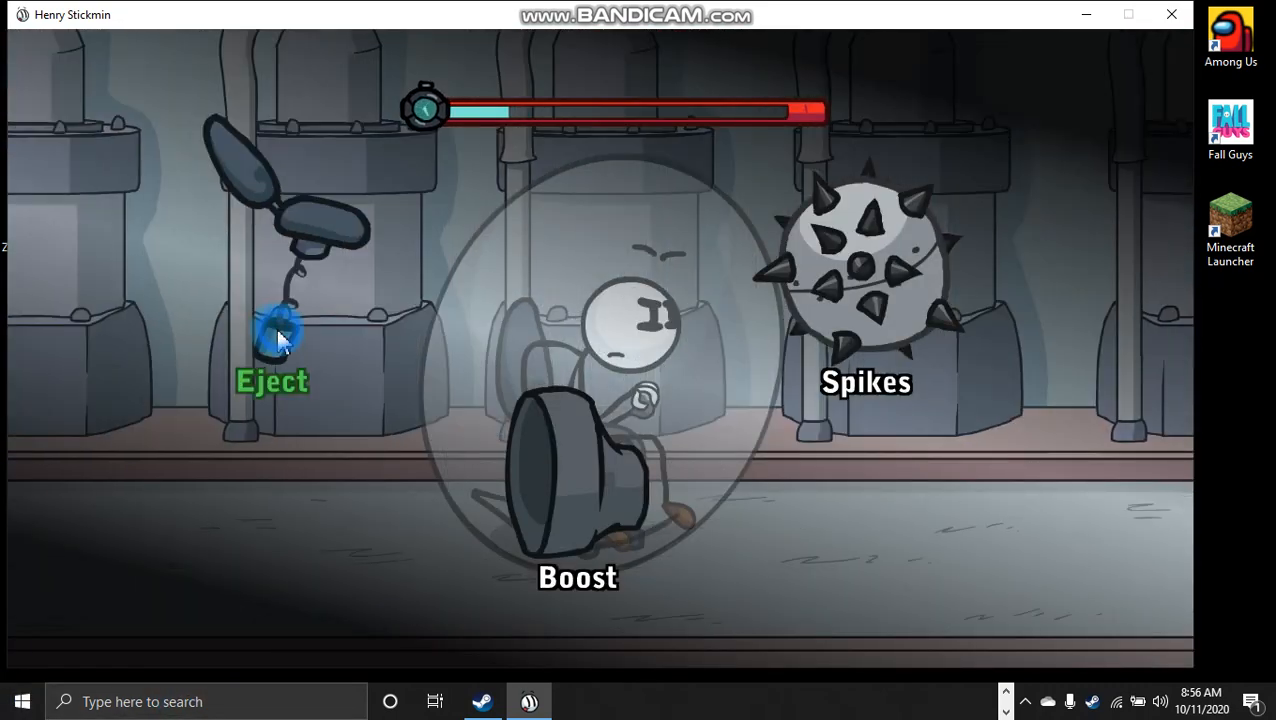
left_click(272, 340)
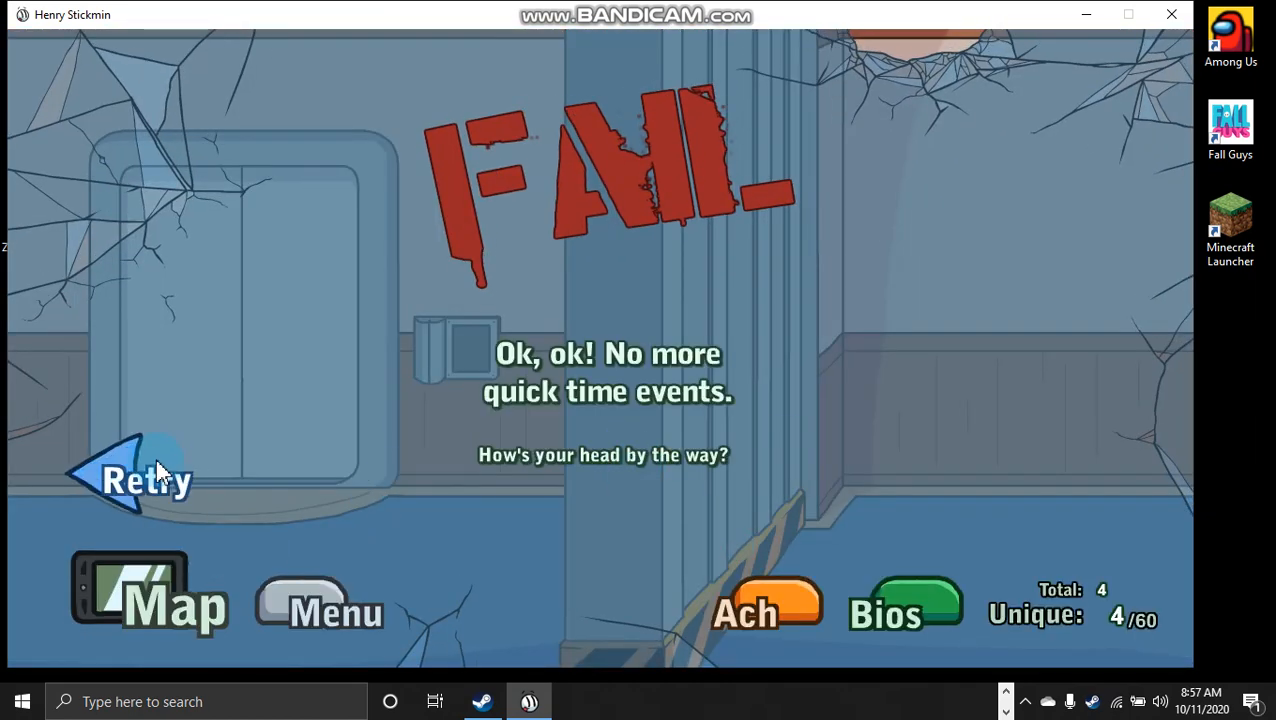
Retry past the quick time events and alternate dimensions fails, then hit Right Hand Man with Suplex and Chaingun.
left_click(144, 480)
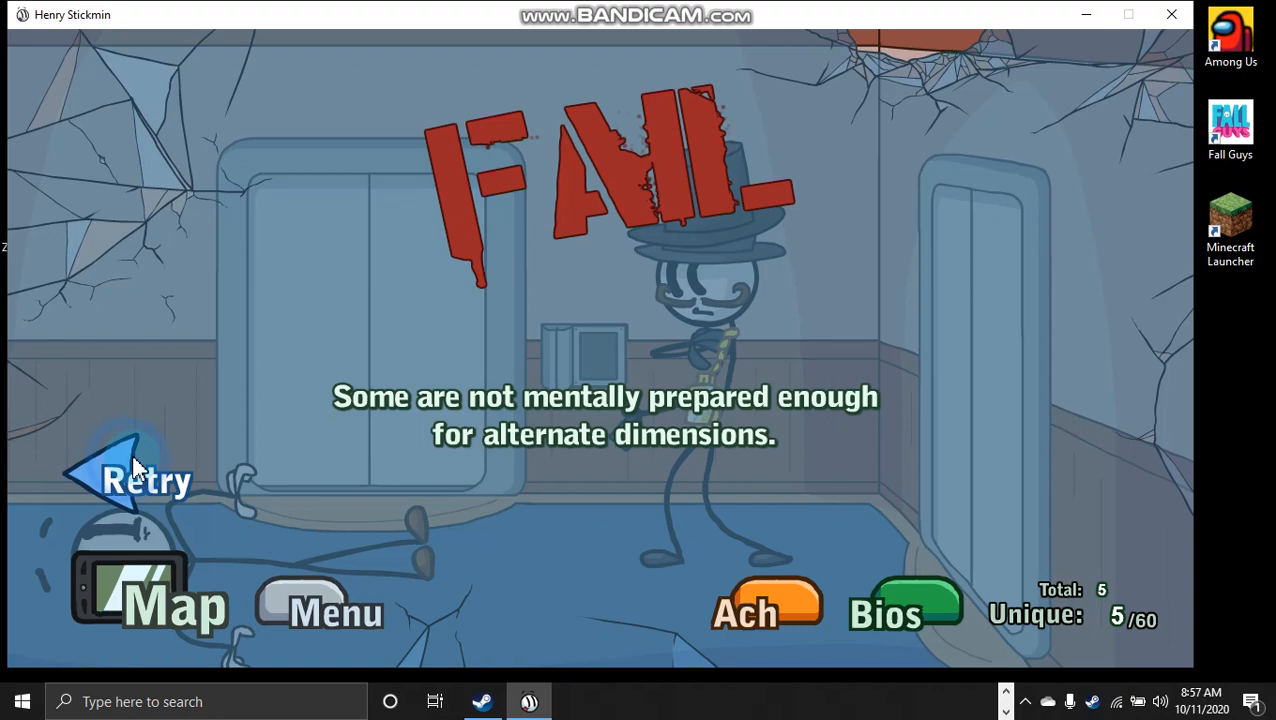
left_click(144, 478)
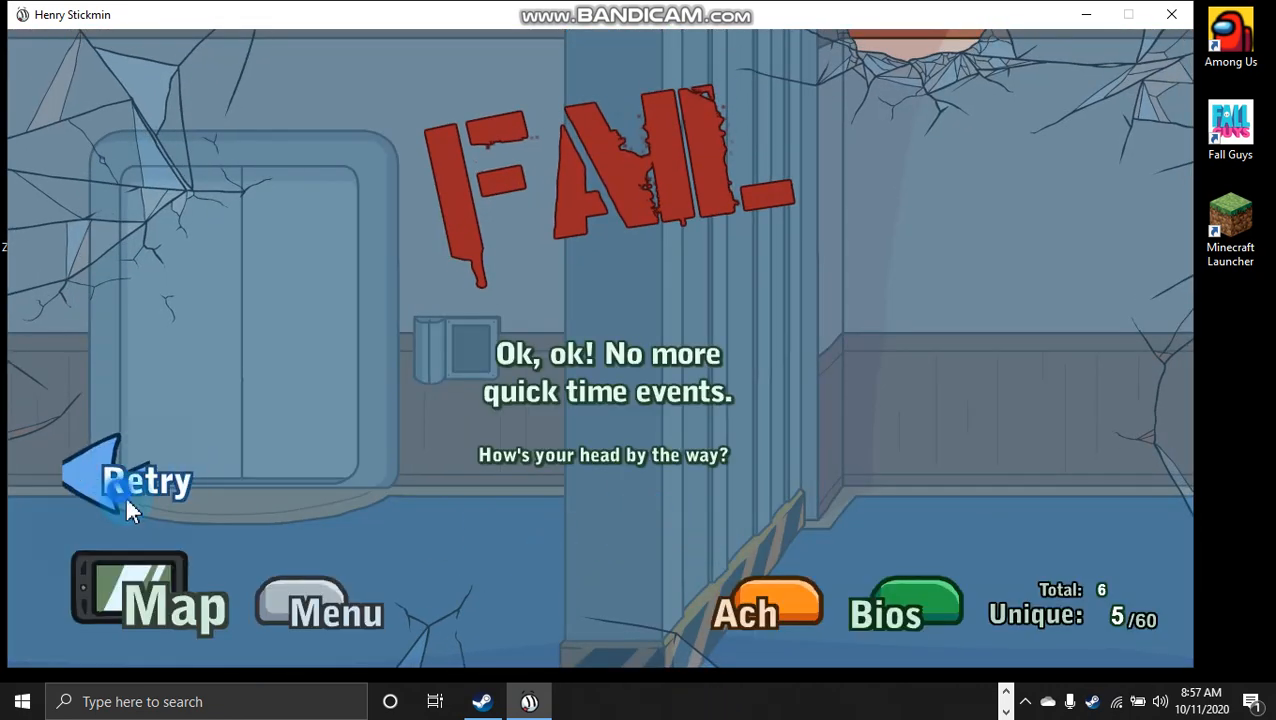
left_click(130, 480)
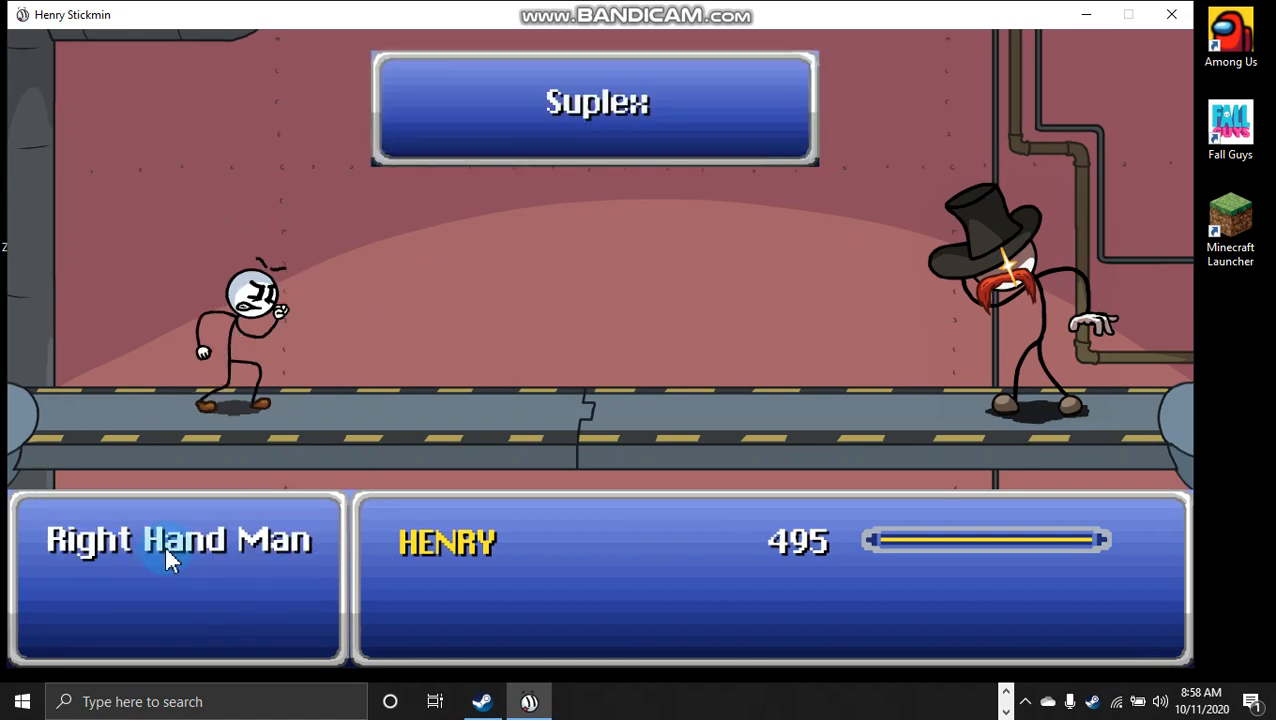
left_click(594, 108)
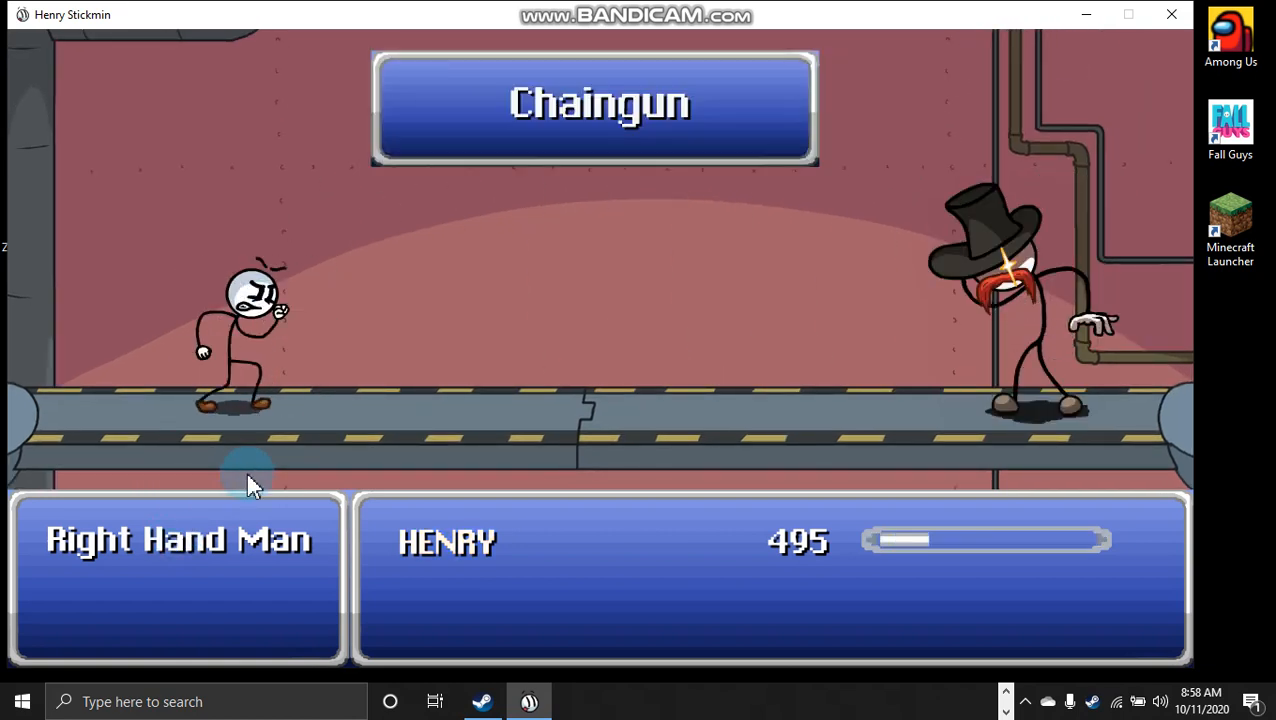
left_click(594, 104)
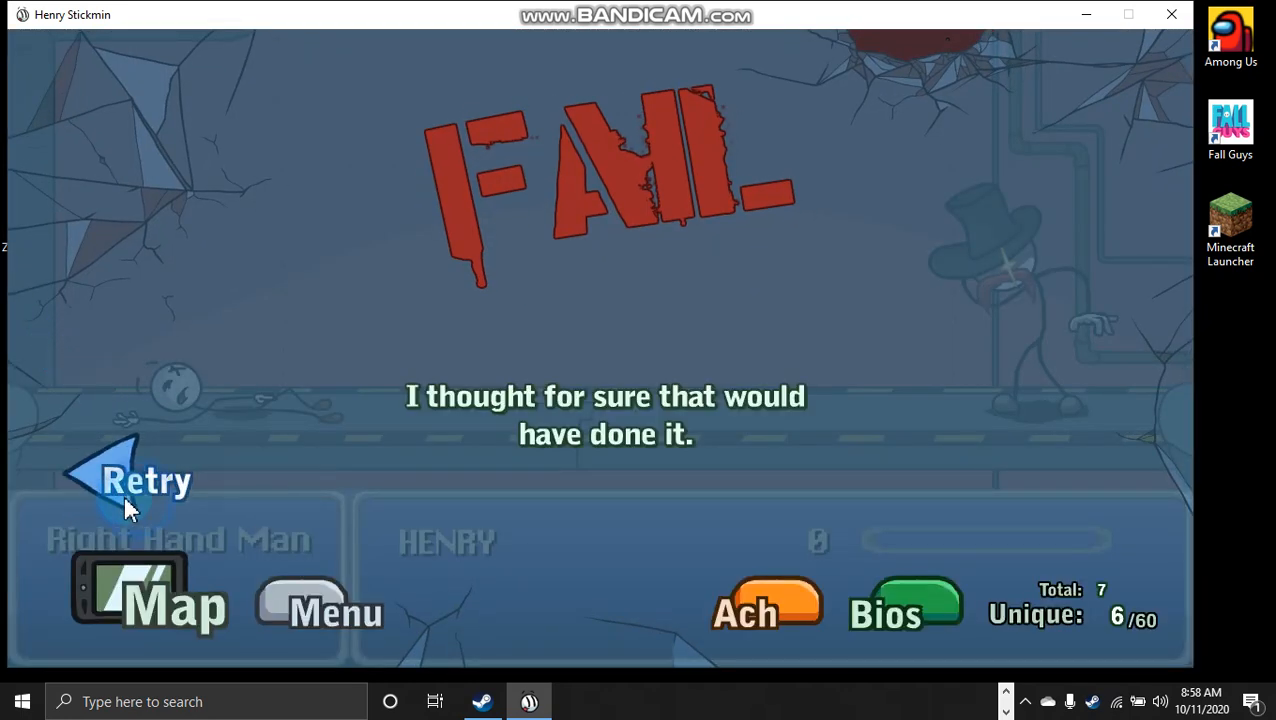
Retry the battle and choose the Tools command category to beat Right Hand Man, unlocking Last Reverie.
left_click(130, 478)
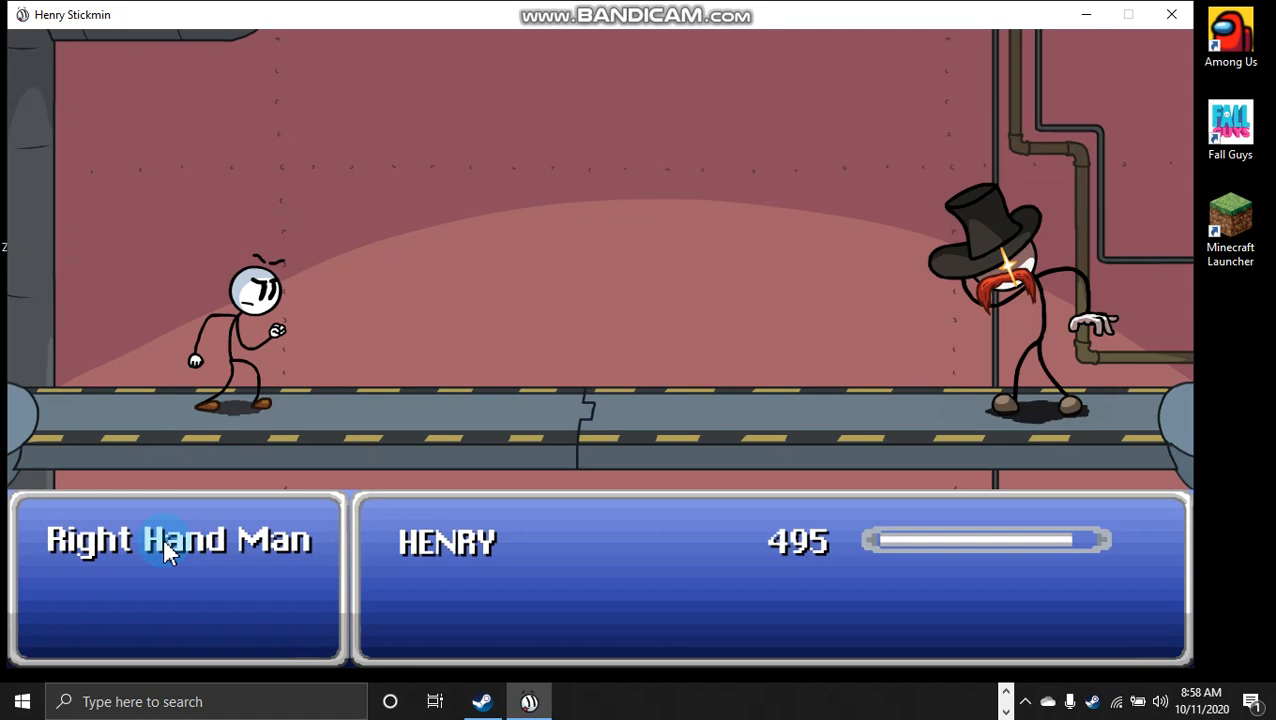
left_click(178, 540)
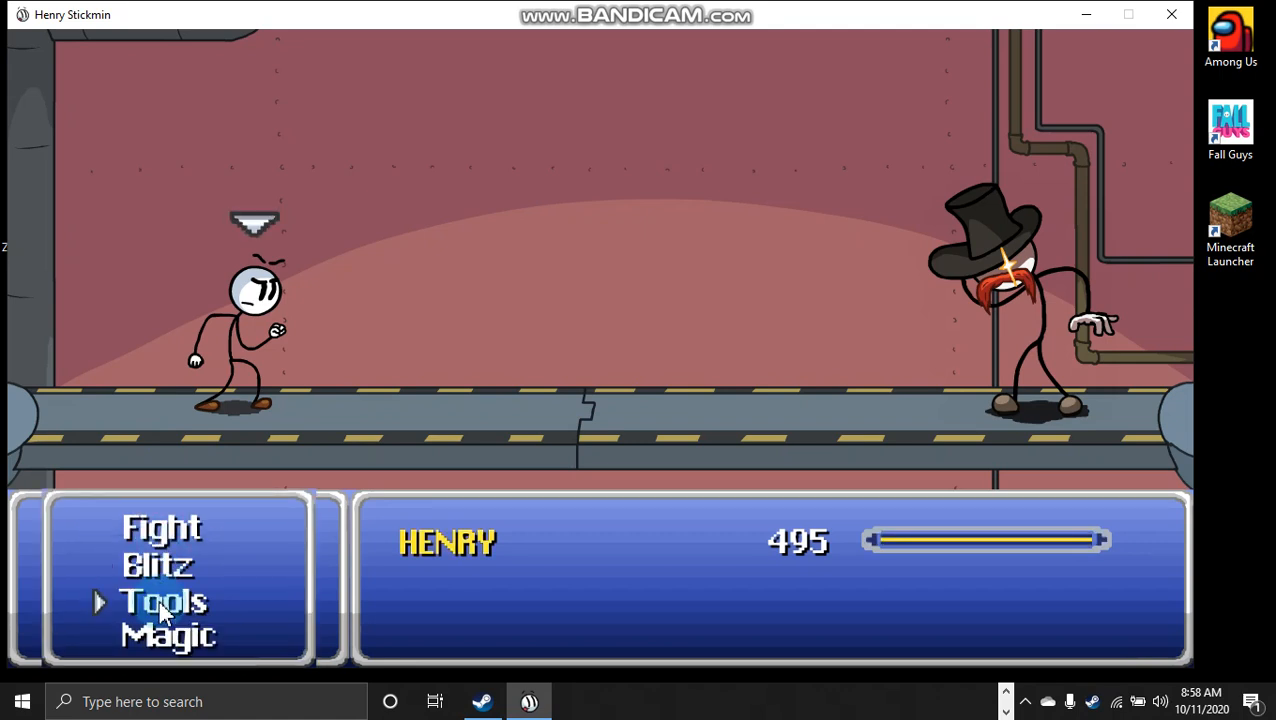
left_click(162, 600)
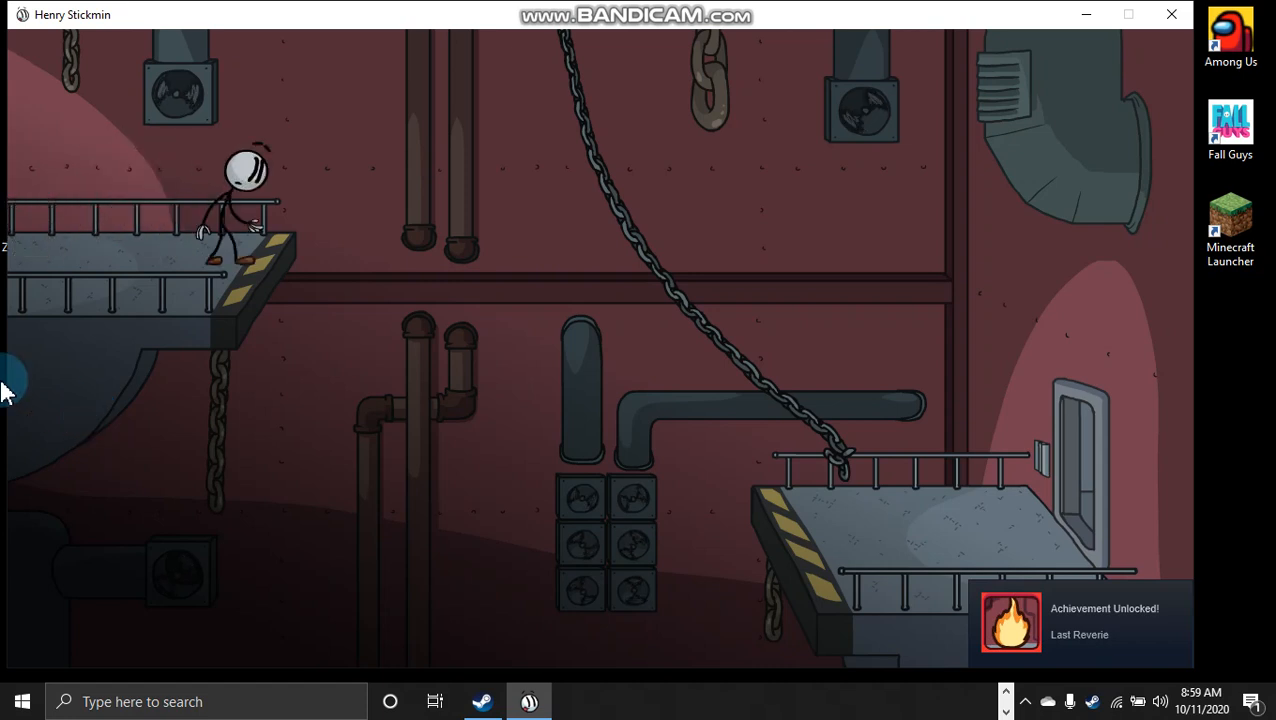
Continue to the second airship ending, then jump back via the map's 1/2 checkpoint node.
left_click(404, 324)
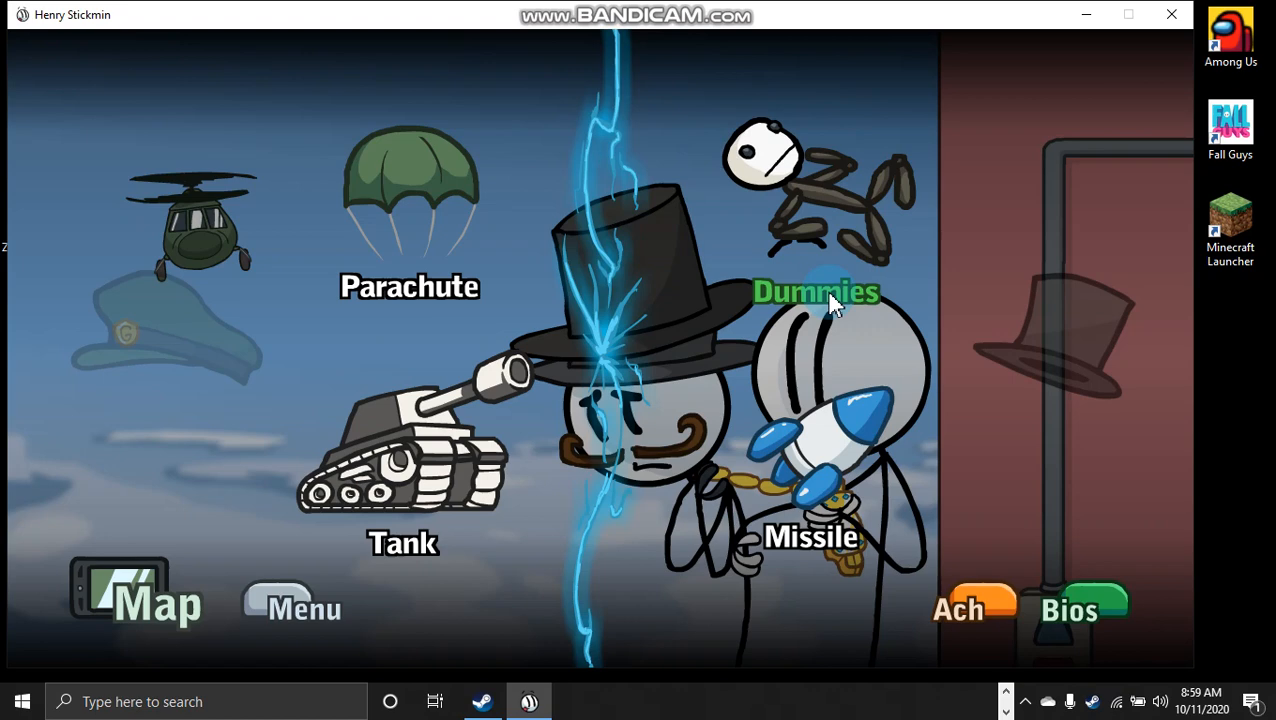
mouse_move(390, 290)
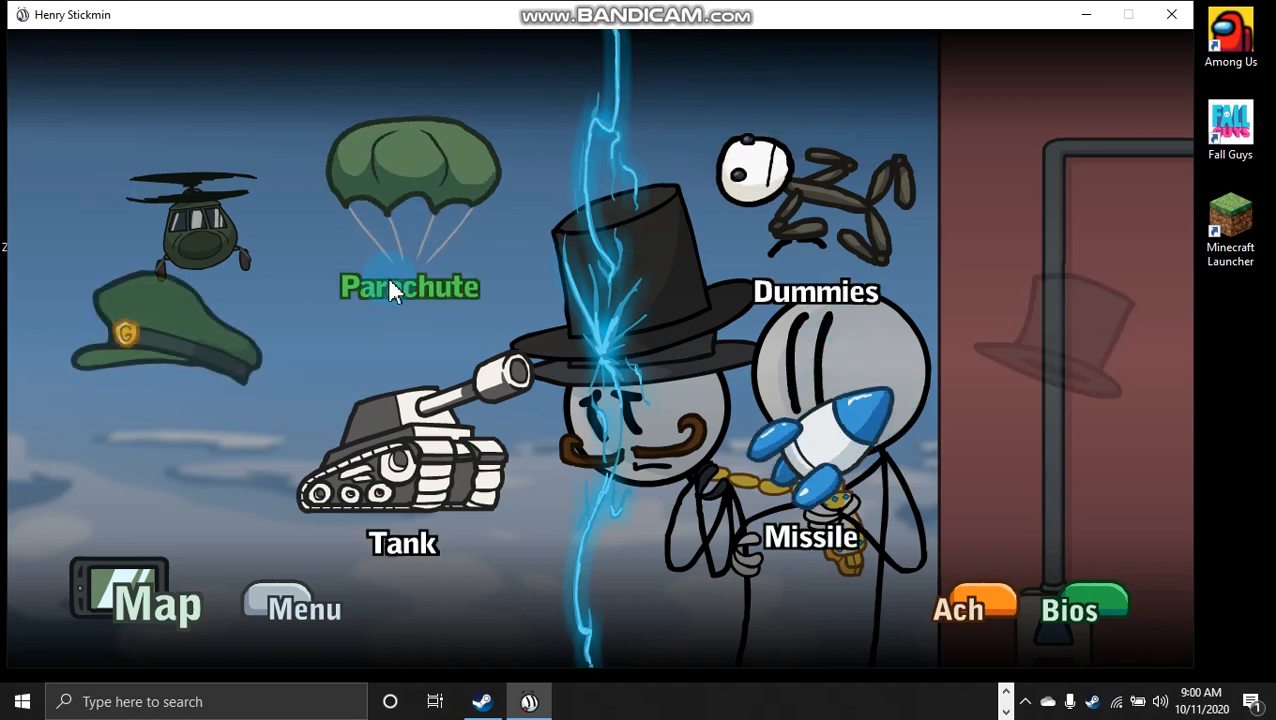
mouse_move(400, 430)
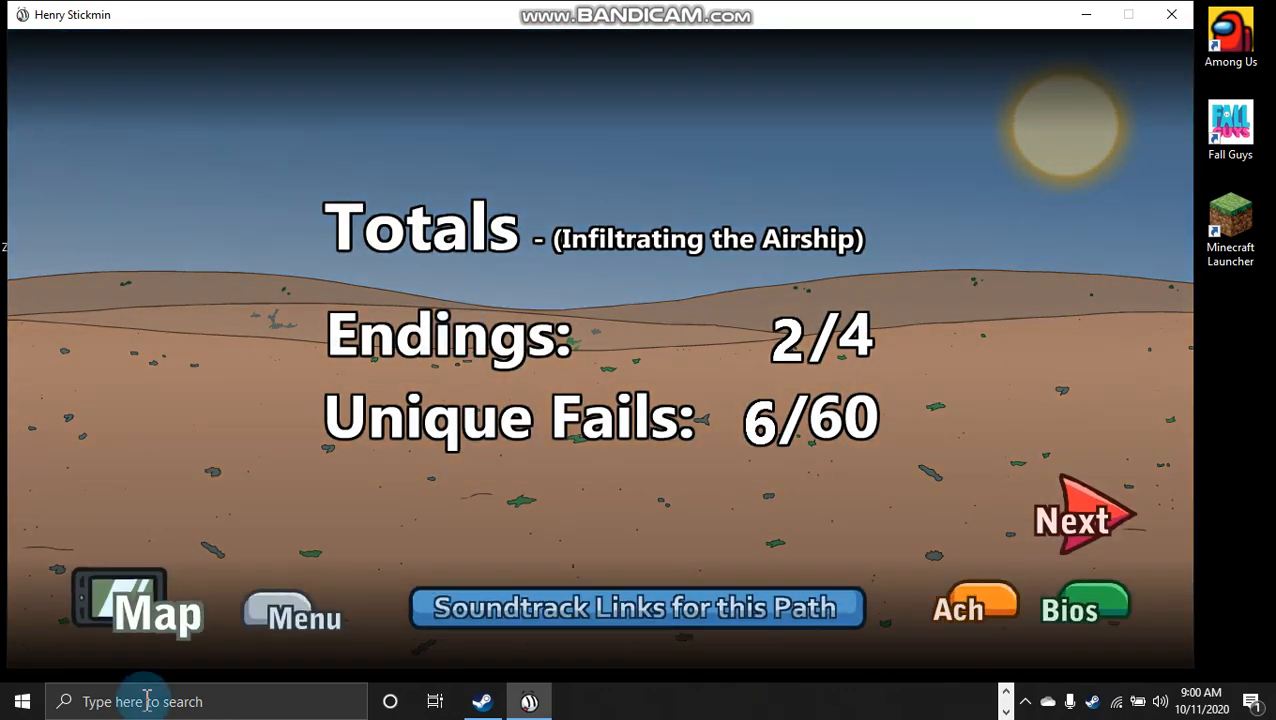
left_click(138, 600)
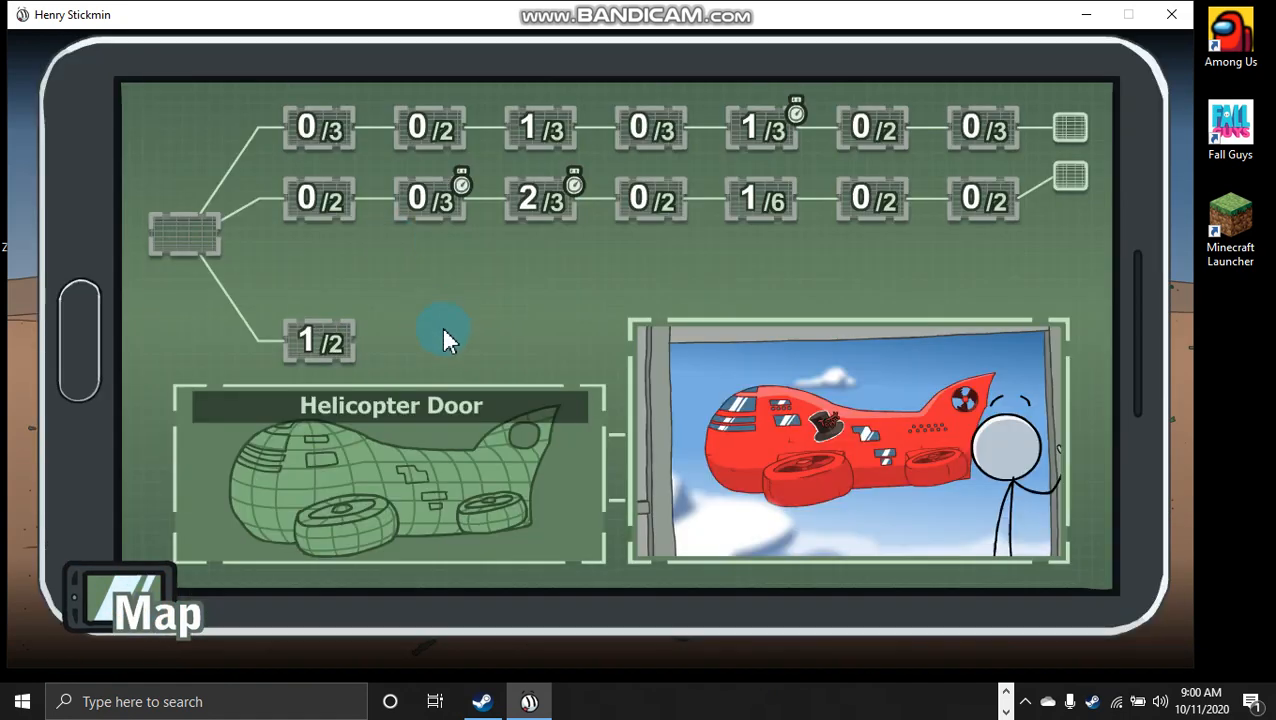
left_click(318, 340)
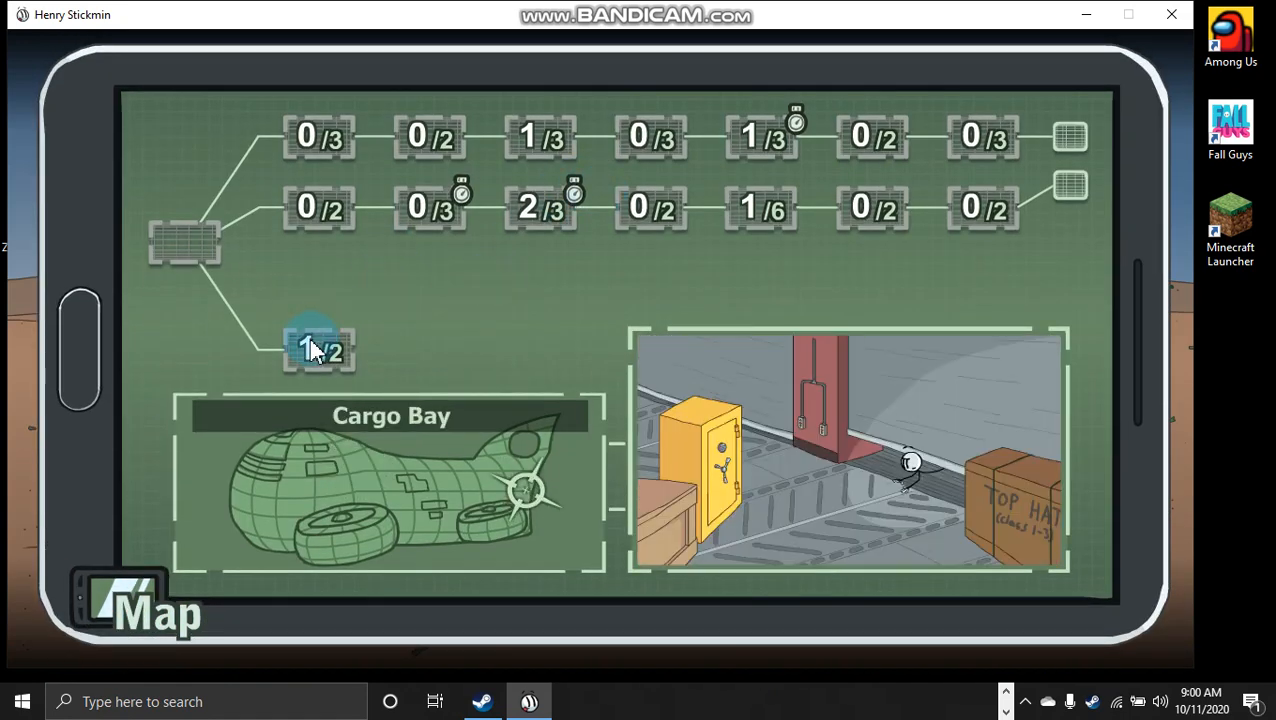
left_click(984, 206)
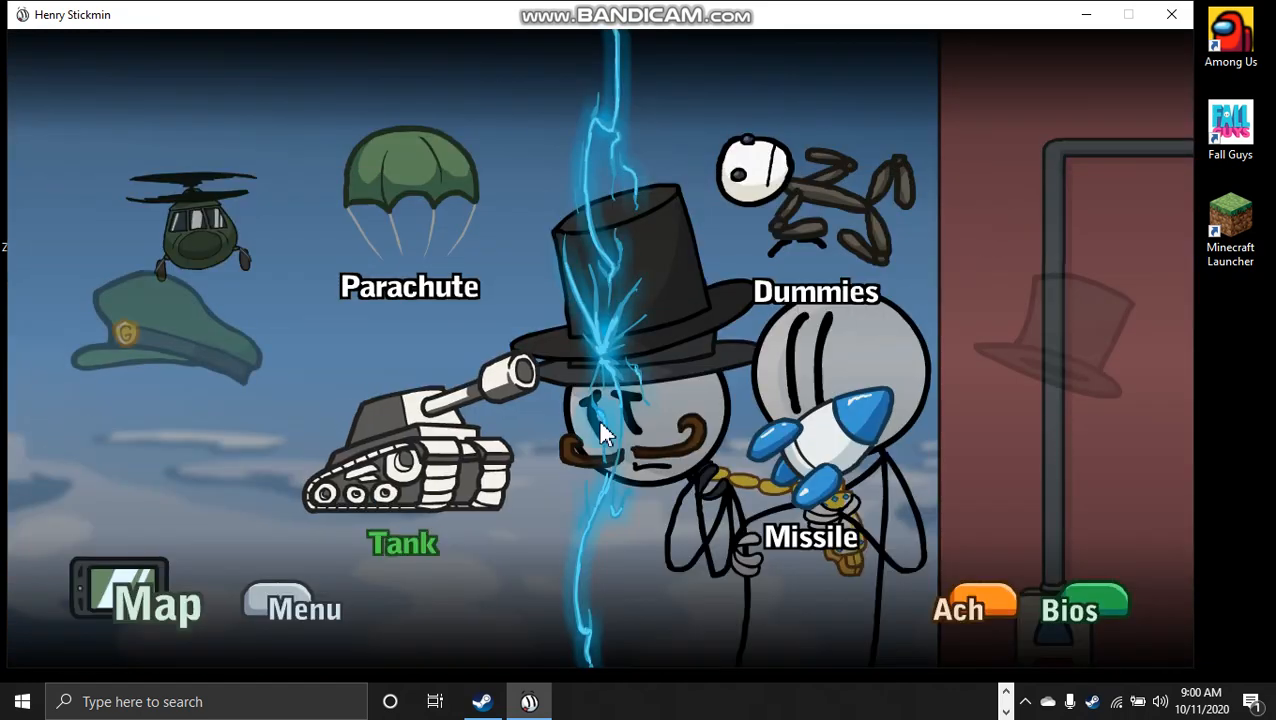
mouse_move(800, 196)
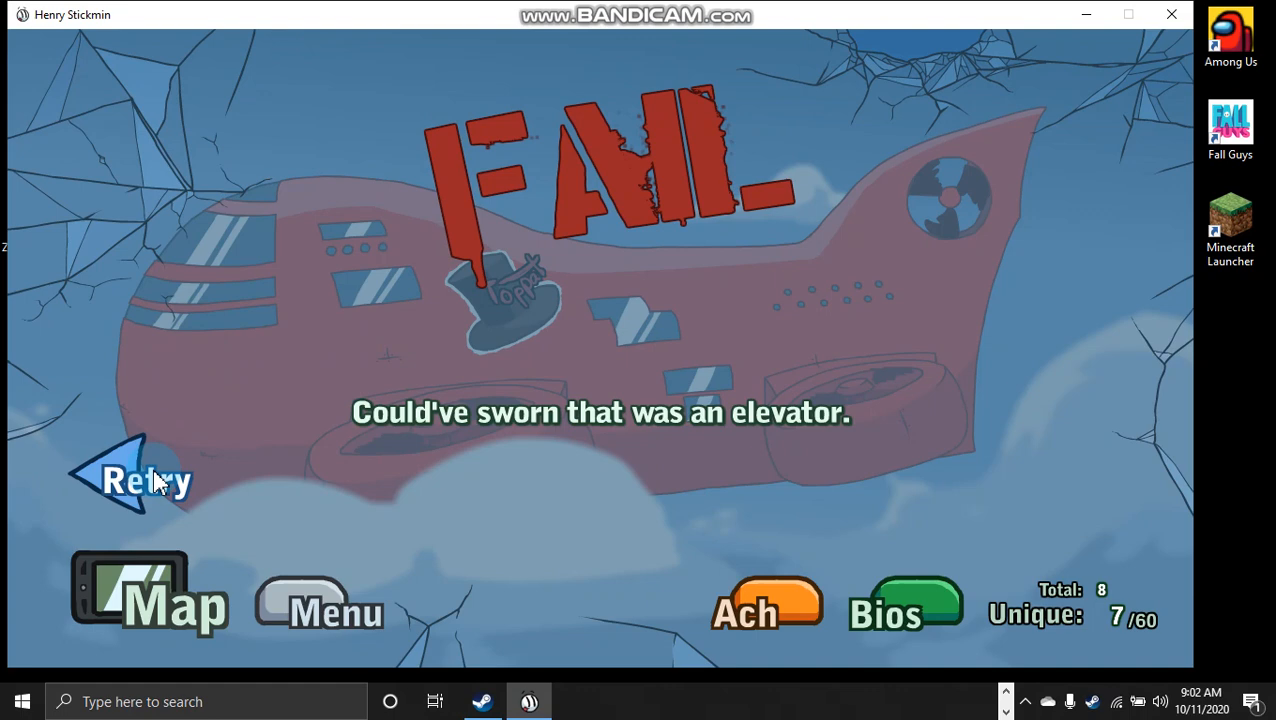
Retry the last choice and take a different option into the 'having fun here alone' fail.
left_click(144, 480)
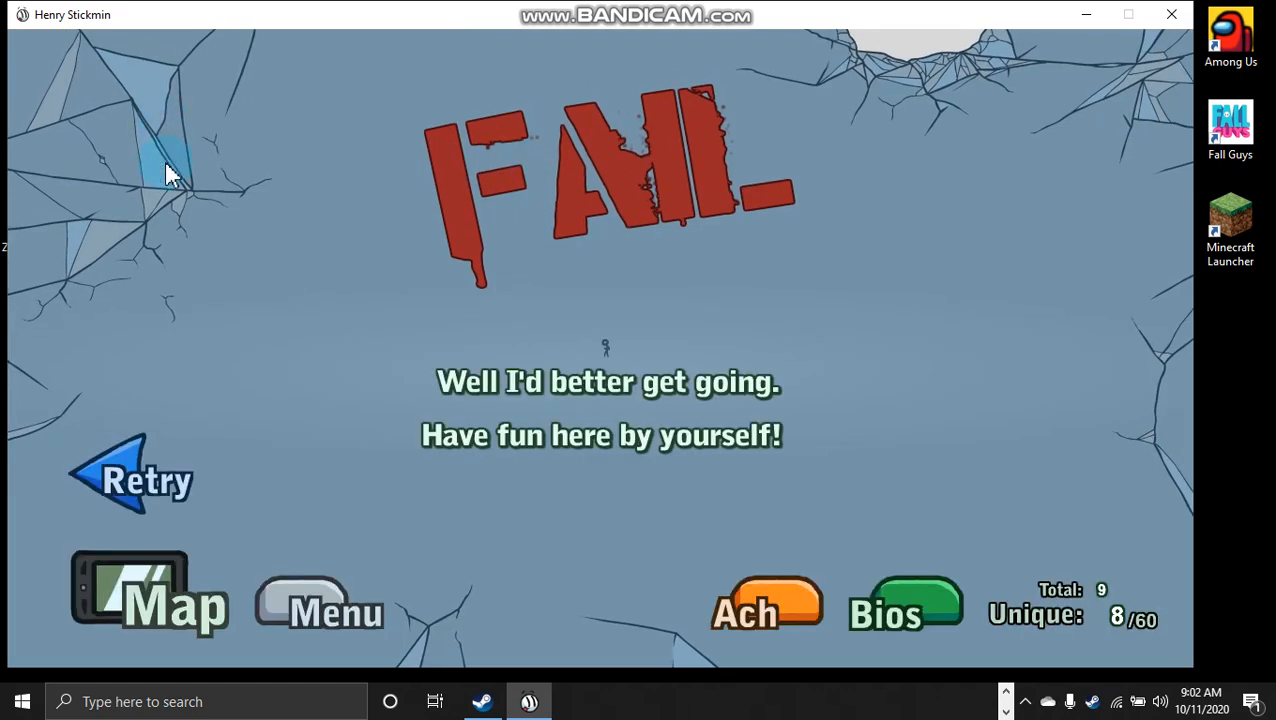
mouse_move(136, 480)
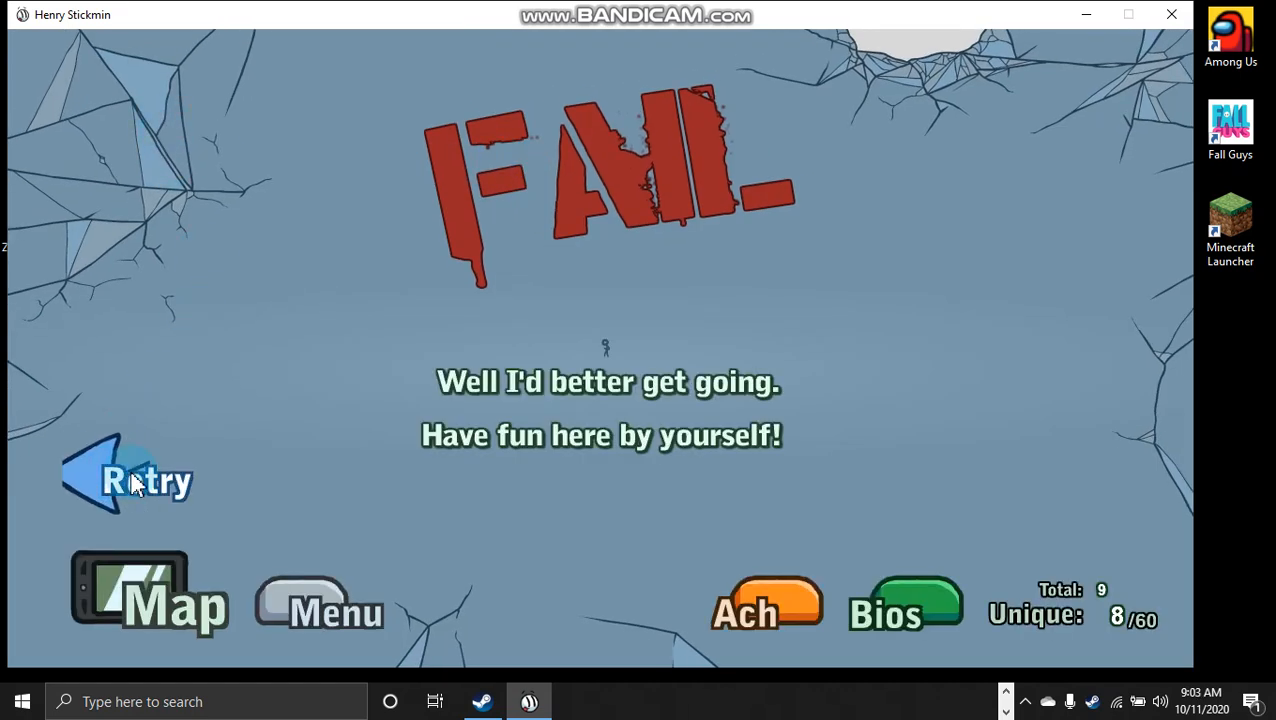
Retry into the grinding-gears fail, then retry again back to the Leap/Teleporter/Stretch Chewies/Magic Pencil choice.
left_click(130, 478)
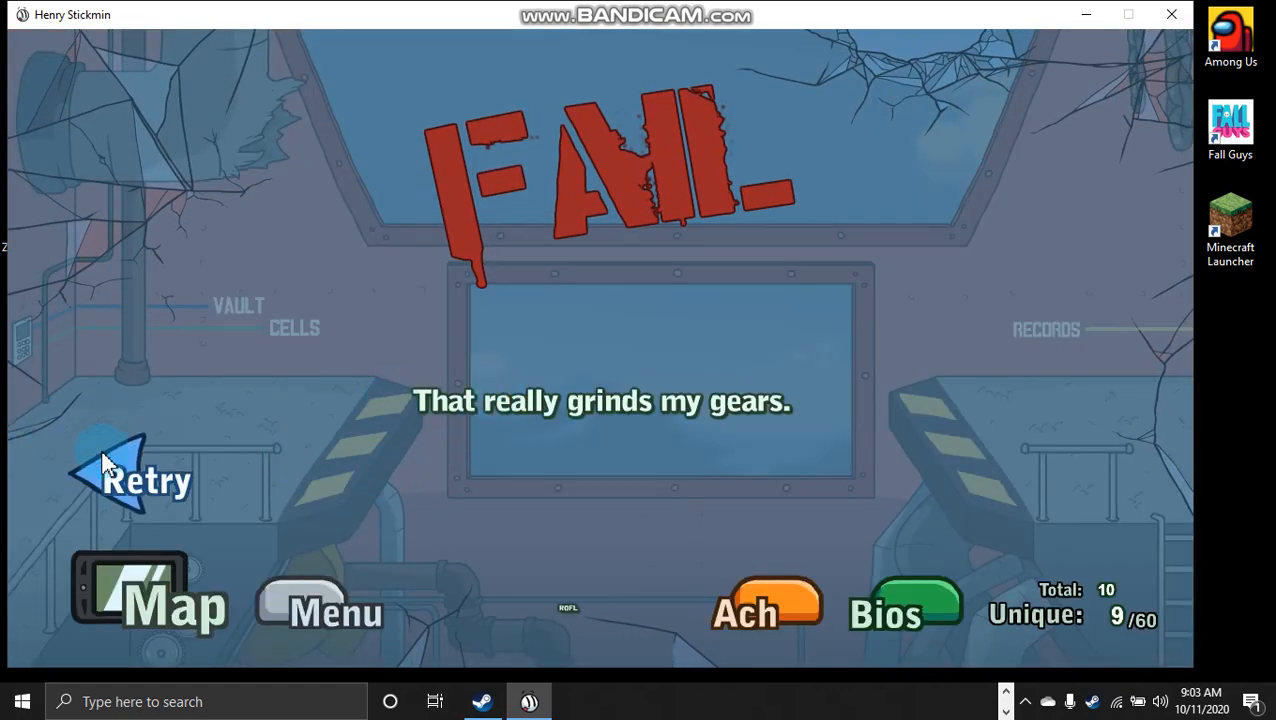
left_click(144, 480)
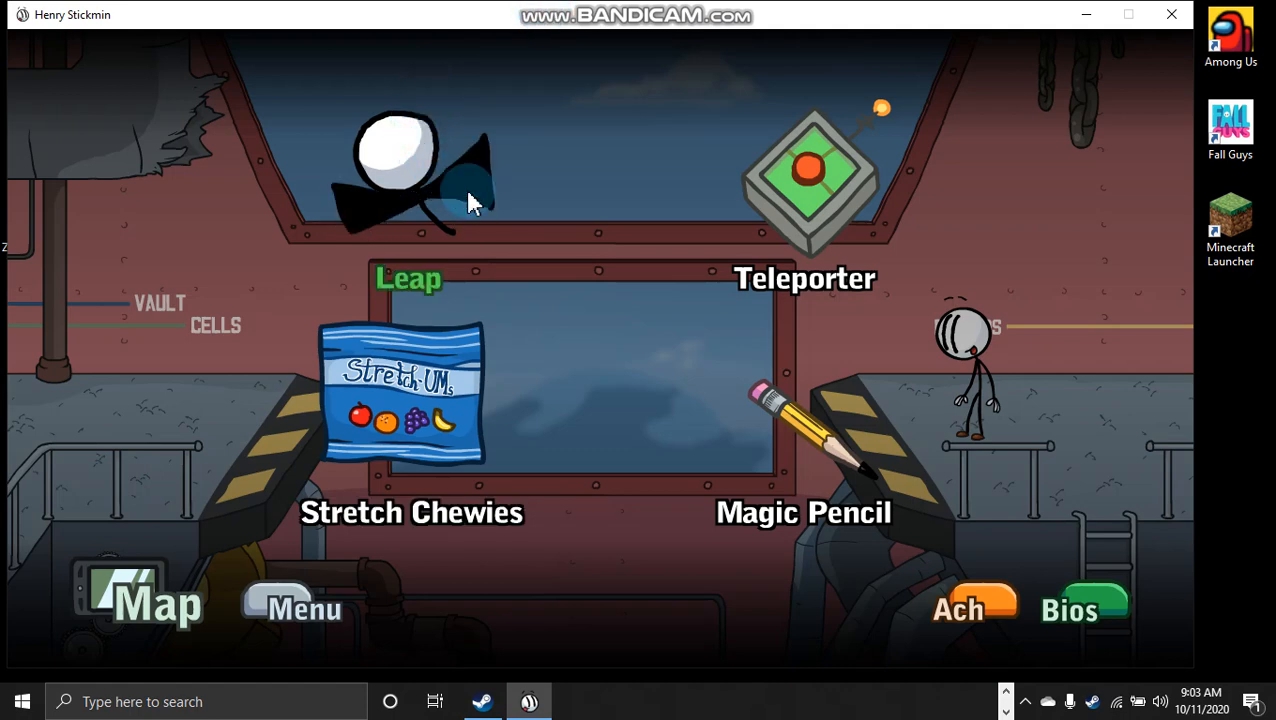
mouse_move(480, 222)
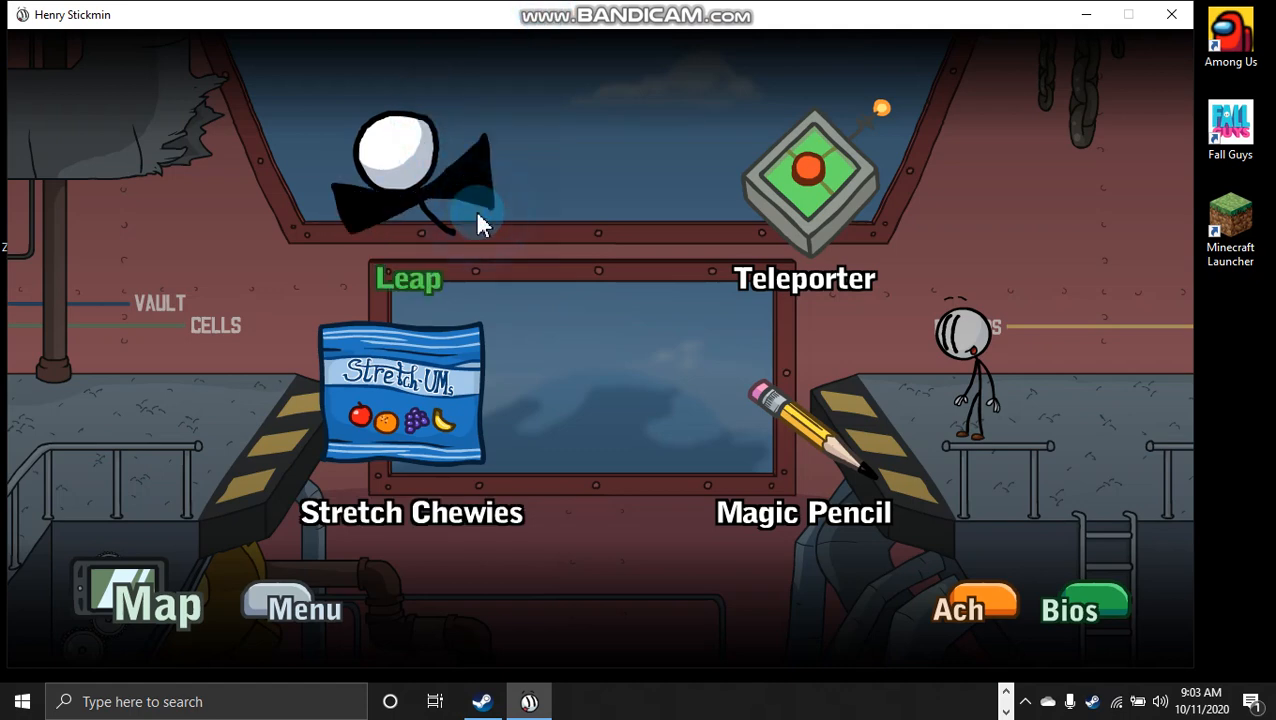